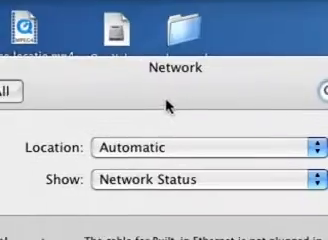
# Step: Show the Network Status overview and read that Built-in Ethernet's cable is unplugged
pyautogui.click(223, 103)
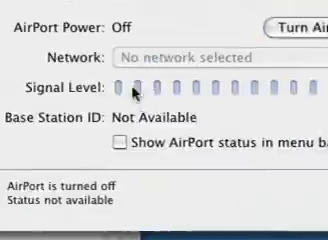
# Step: Turn AirPort on and select the AirPort entry in the network status list
pyautogui.click(290, 20)
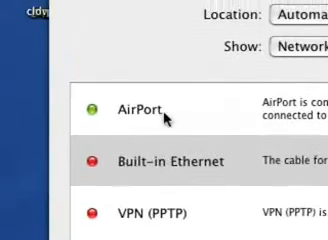
pyautogui.click(147, 161)
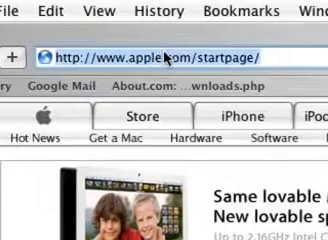
pyautogui.write('www.google.com')
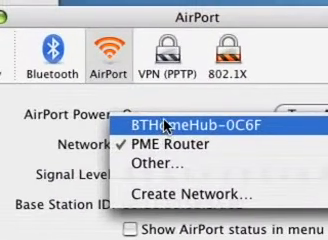
# Step: Choose the BTHomeHub-0C6F network and type its WEP password
pyautogui.click(164, 128)
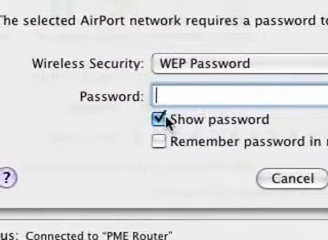
pyautogui.write('fhjj')
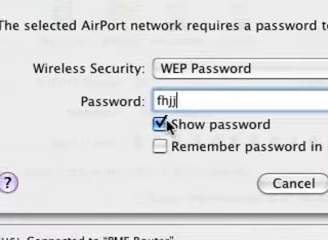
pyautogui.write('yuik')
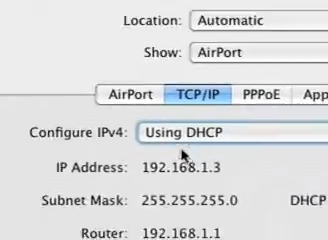
# Step: Scroll through AirPort's DHCP TCP/IP settings: IP 192.168.1.3, router 192.168.1.1
pyautogui.scroll(-3)
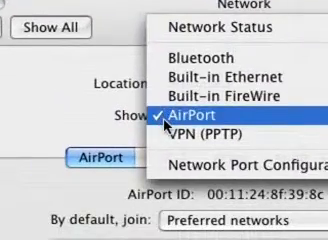
# Step: Set Built-in Ethernet to manual IP 192.168.1.112, mask 255.255.255.0, then view PPPoE options
pyautogui.click(205, 103)
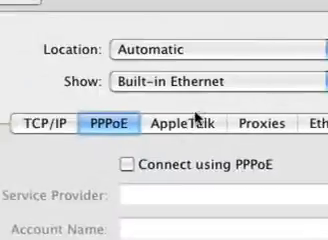
pyautogui.click(289, 113)
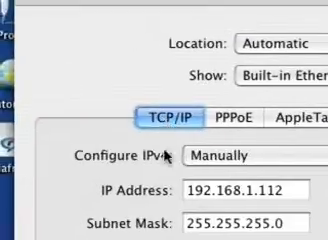
pyautogui.scroll(-3)
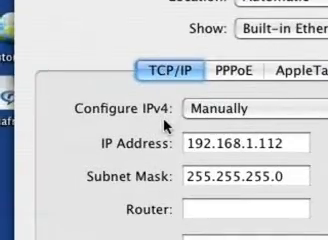
pyautogui.scroll(-3)
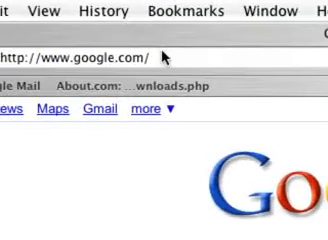
# Step: Enter ebay.com in Safari and get the 'You are not connected' error page
pyautogui.write('ebay.co')
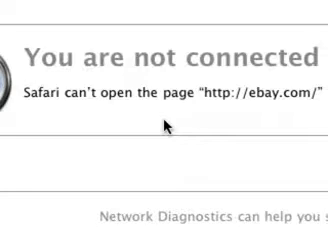
pyautogui.scroll(-3)
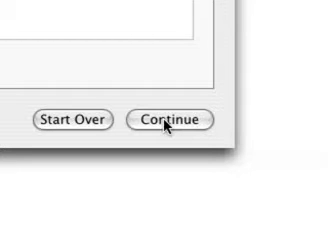
# Step: Continue through each Network Diagnostics step until the connection is repaired
pyautogui.click(172, 119)
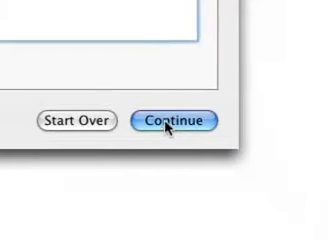
pyautogui.click(178, 120)
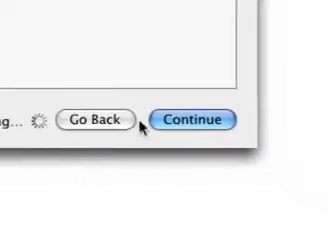
pyautogui.click(191, 118)
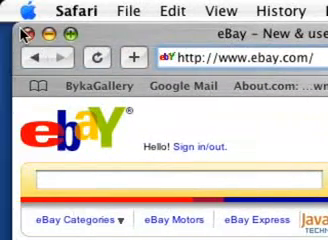
# Step: Scroll down the loaded eBay home page in Safari
pyautogui.scroll(-3)
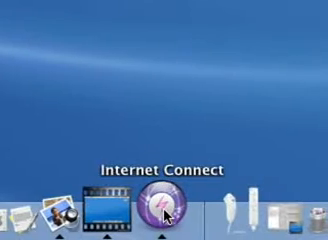
# Step: Right-click Internet Connect's Dock icon to bring up its Quit menu
pyautogui.rightClick(160, 205)
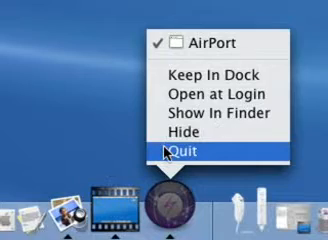